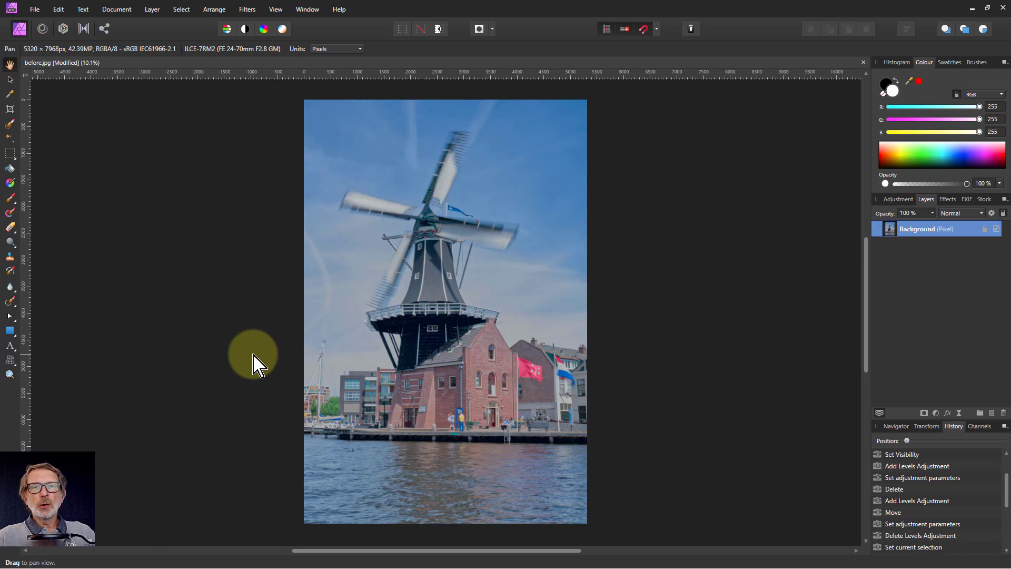
pyautogui.moveTo(257, 361)
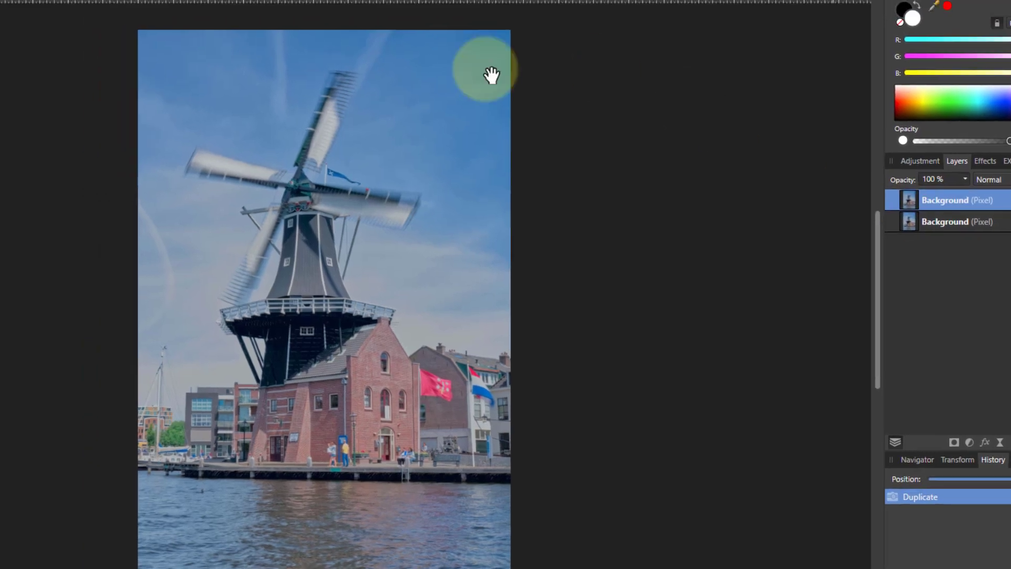
# Apply Filters > Detect > Detect Edges to the copied photo layer
pyautogui.click(326, 13)
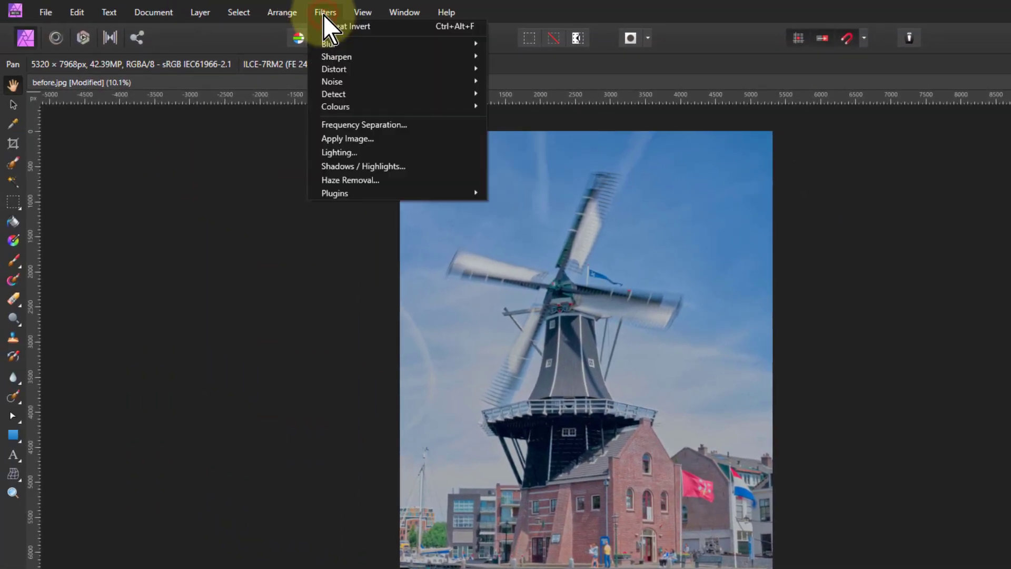
pyautogui.moveTo(334, 93)
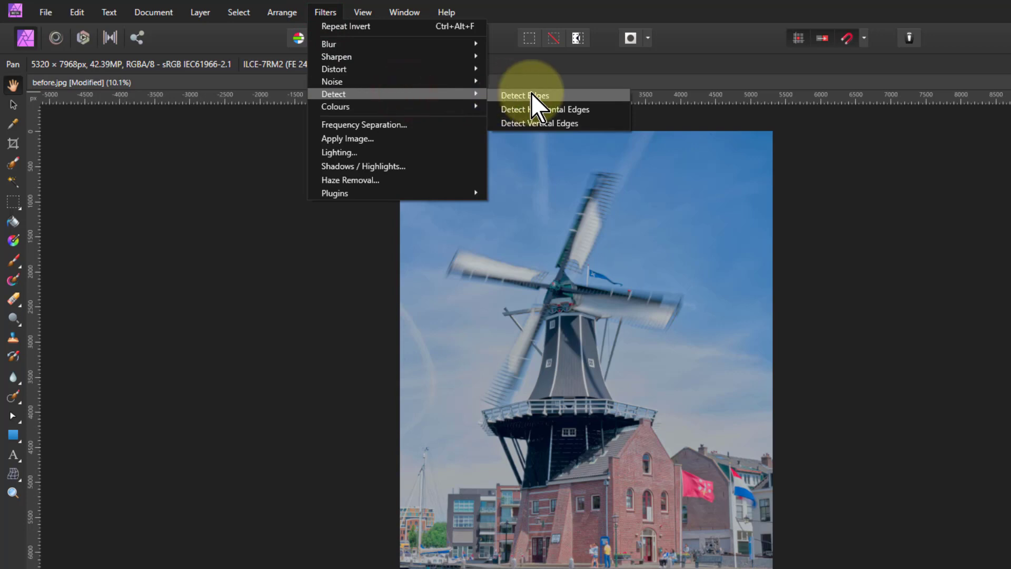
pyautogui.click(524, 95)
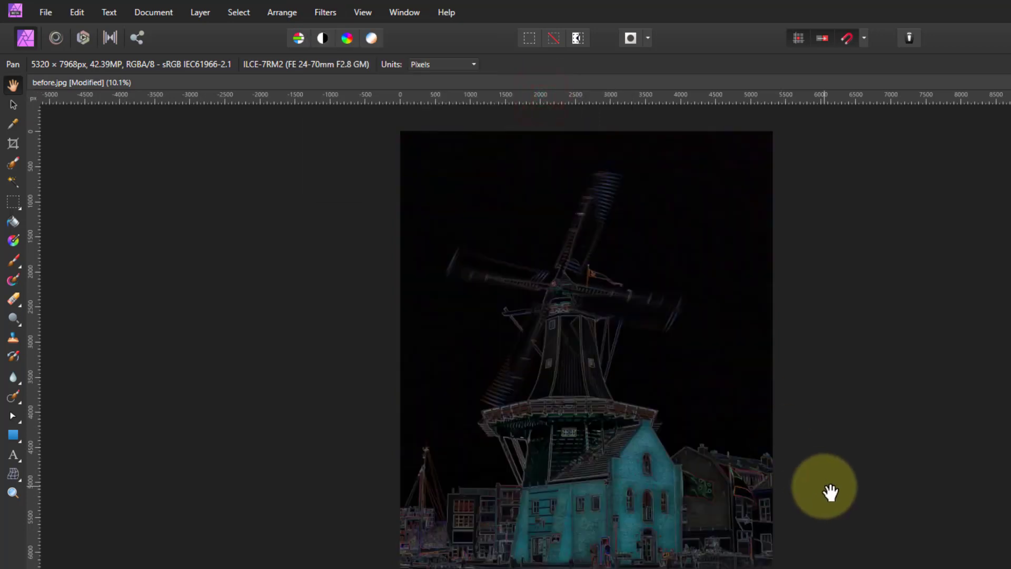
pyautogui.moveTo(757, 335)
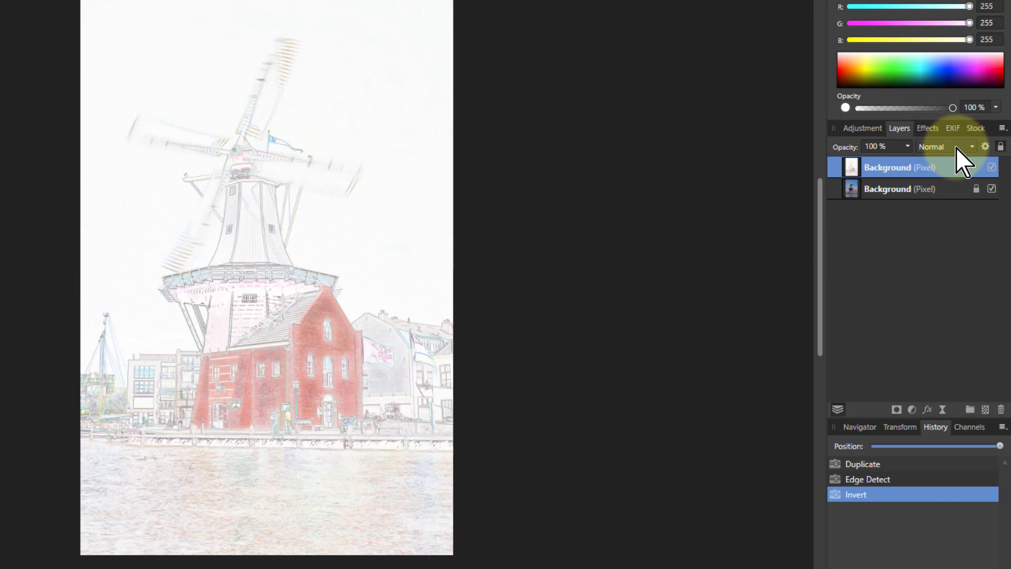
# Set the edge layer's blend mode to Multiply, compare by toggling visibility, and select the original photo
pyautogui.click(944, 147)
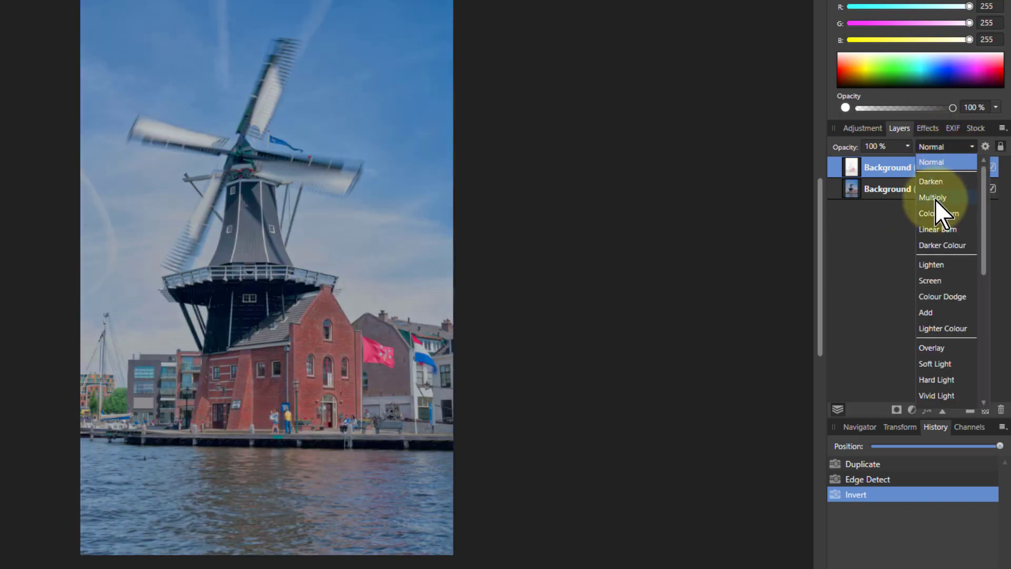
pyautogui.click(932, 197)
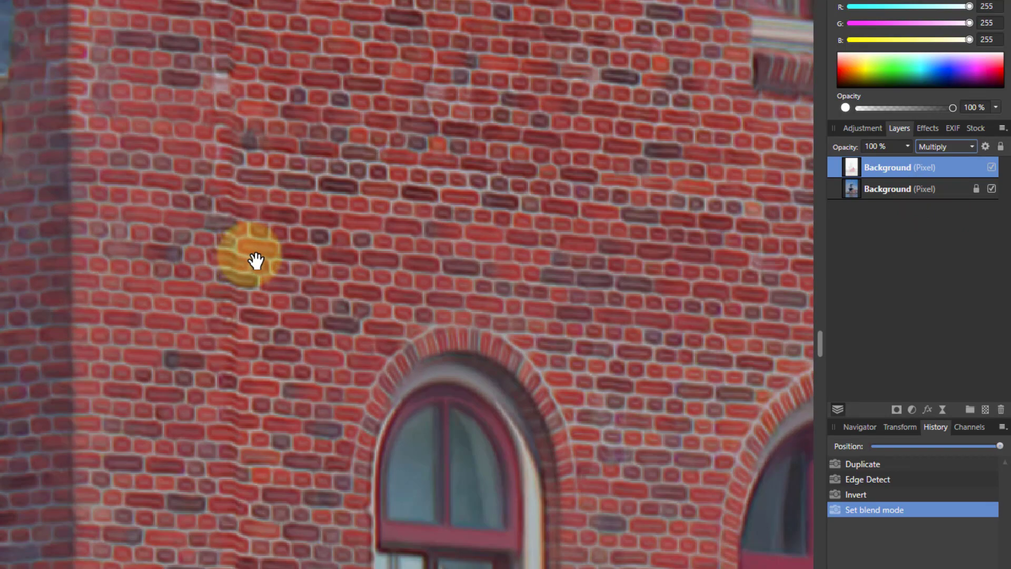
pyautogui.click(992, 168)
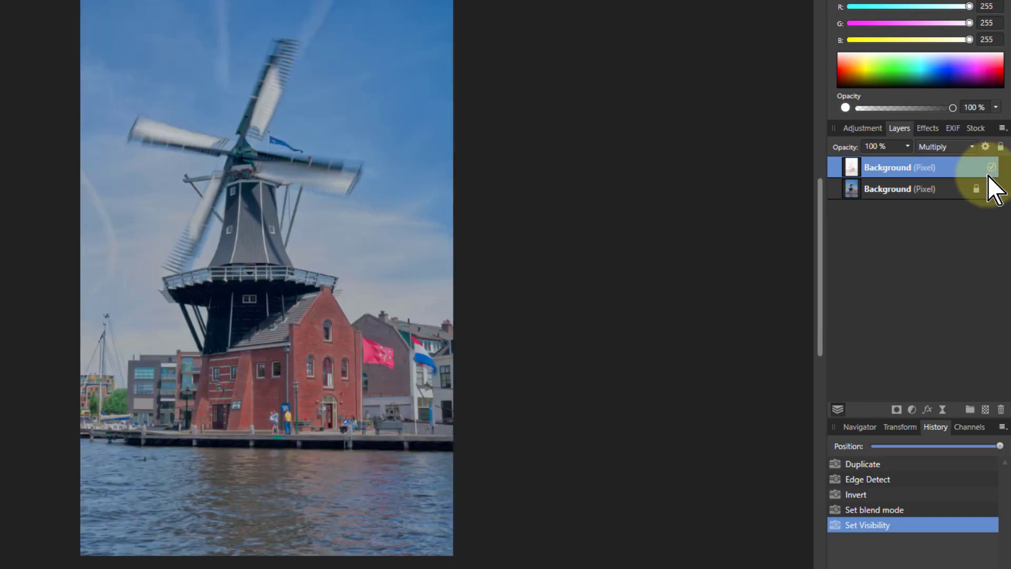
pyautogui.click(887, 188)
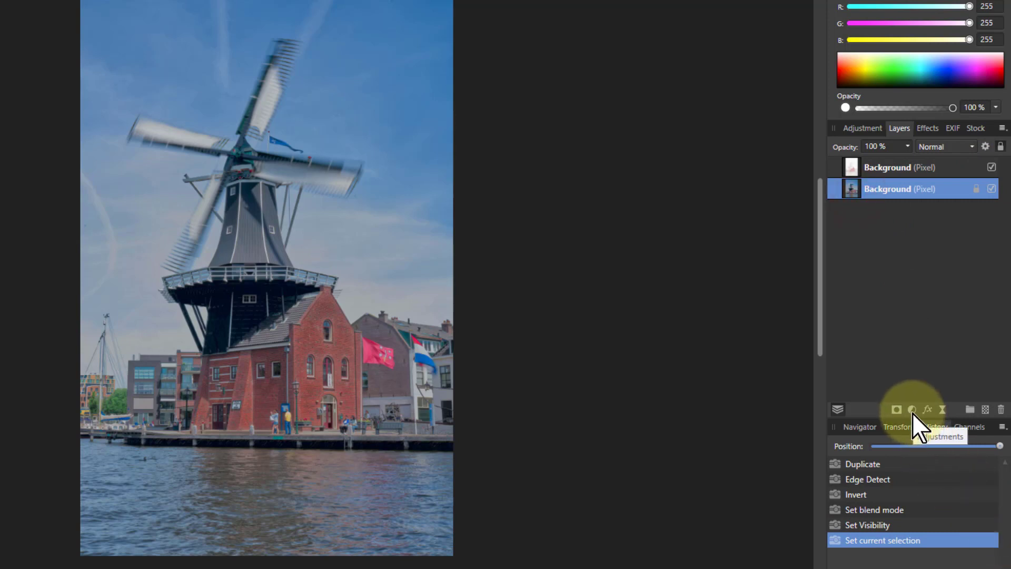
# Add a Channel Mixer adjustment above the photo and switch its colour model from RGB to LAB
pyautogui.click(911, 409)
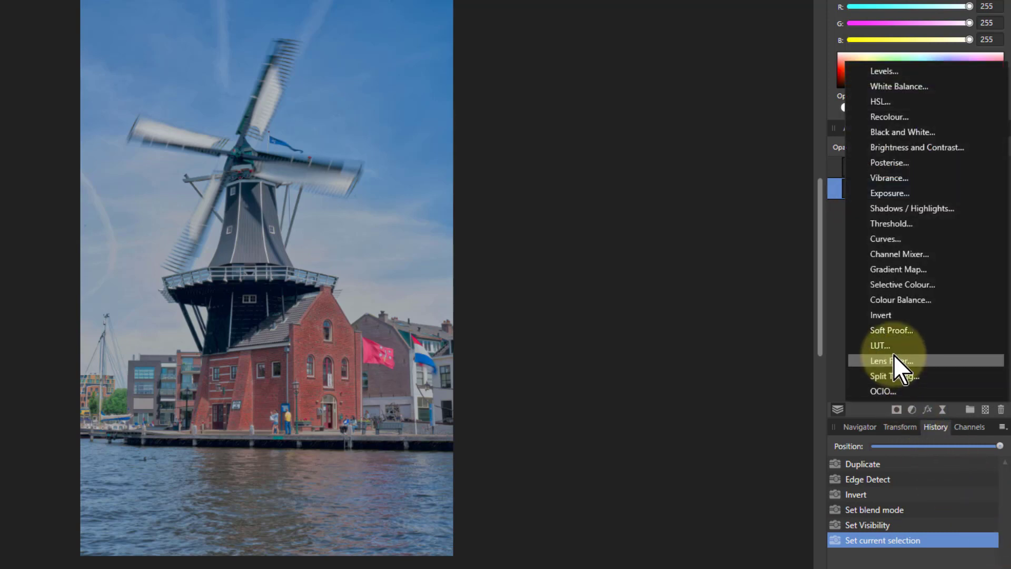
pyautogui.moveTo(895, 253)
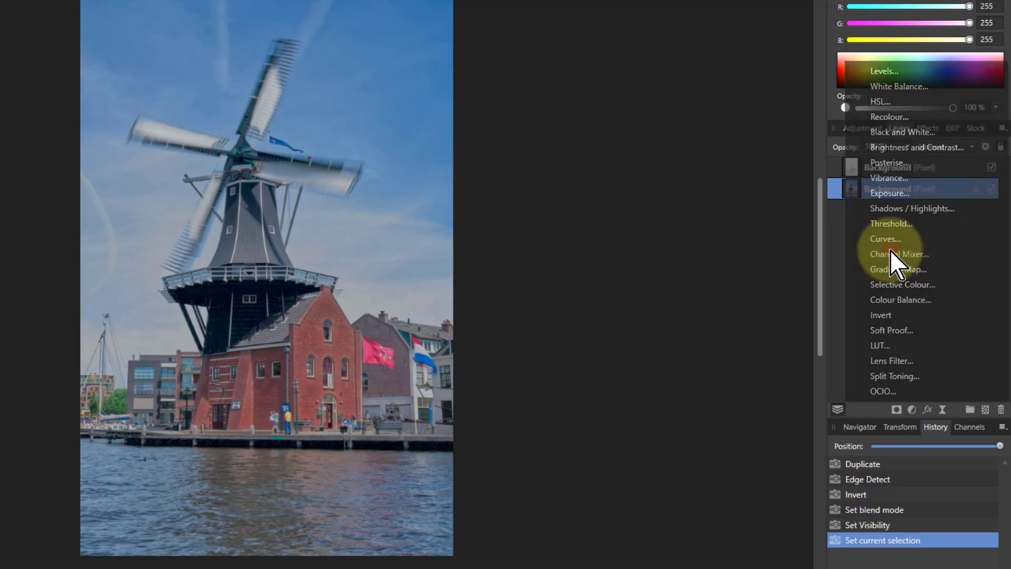
pyautogui.click(899, 254)
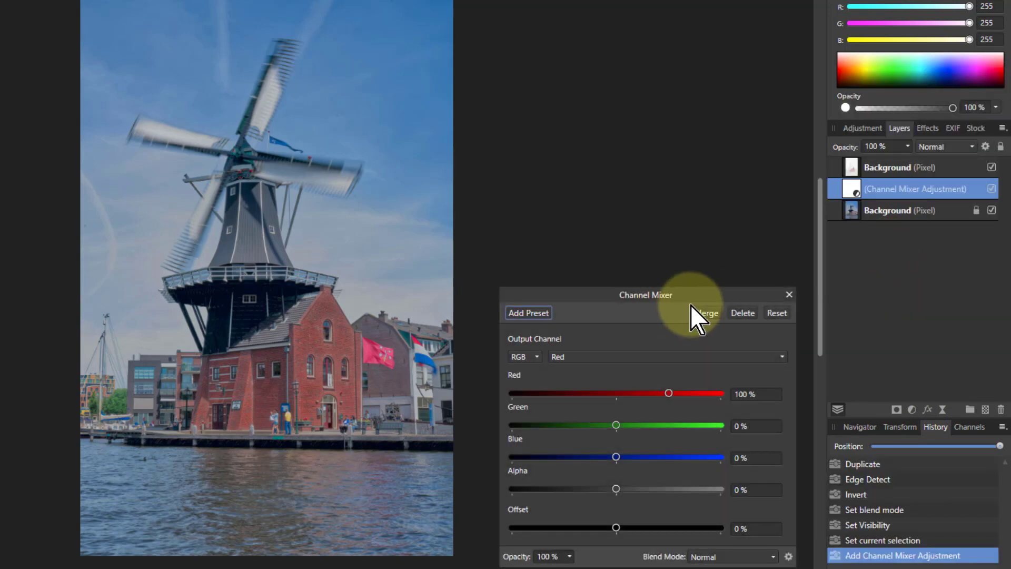
pyautogui.moveTo(555, 377)
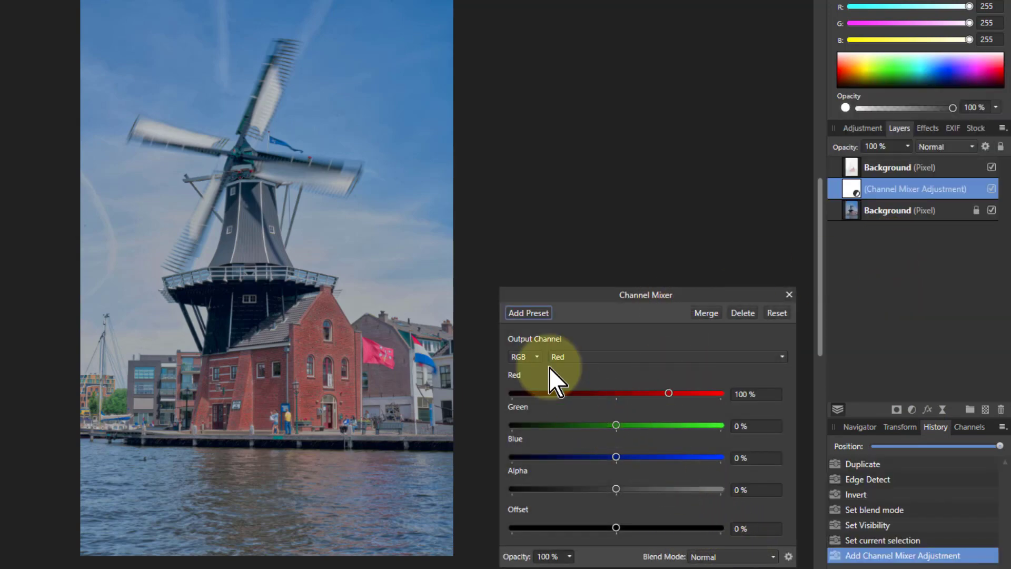
pyautogui.click(523, 357)
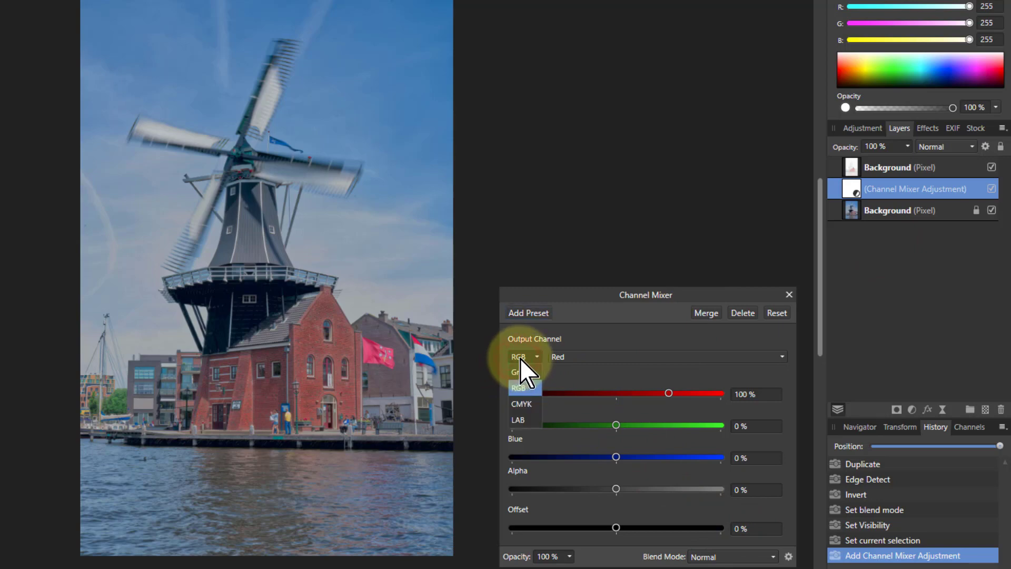
pyautogui.click(519, 419)
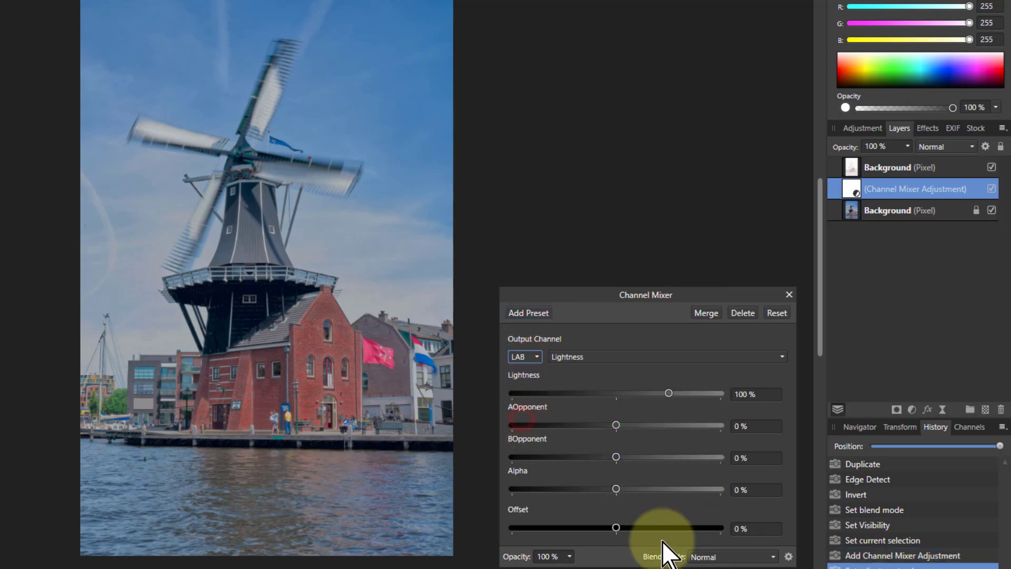
pyautogui.moveTo(568, 371)
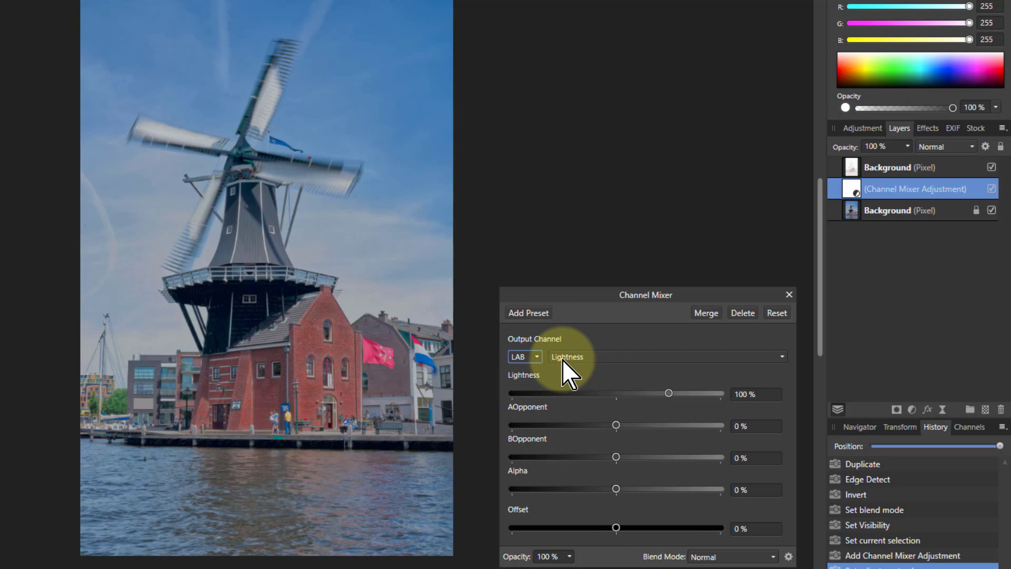
pyautogui.moveTo(616, 458)
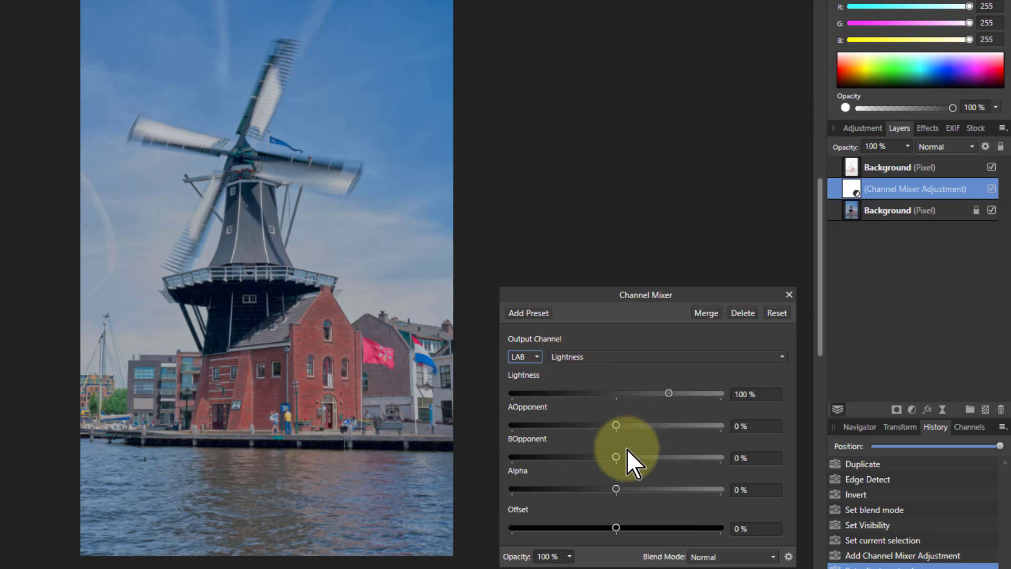
pyautogui.moveTo(645, 438)
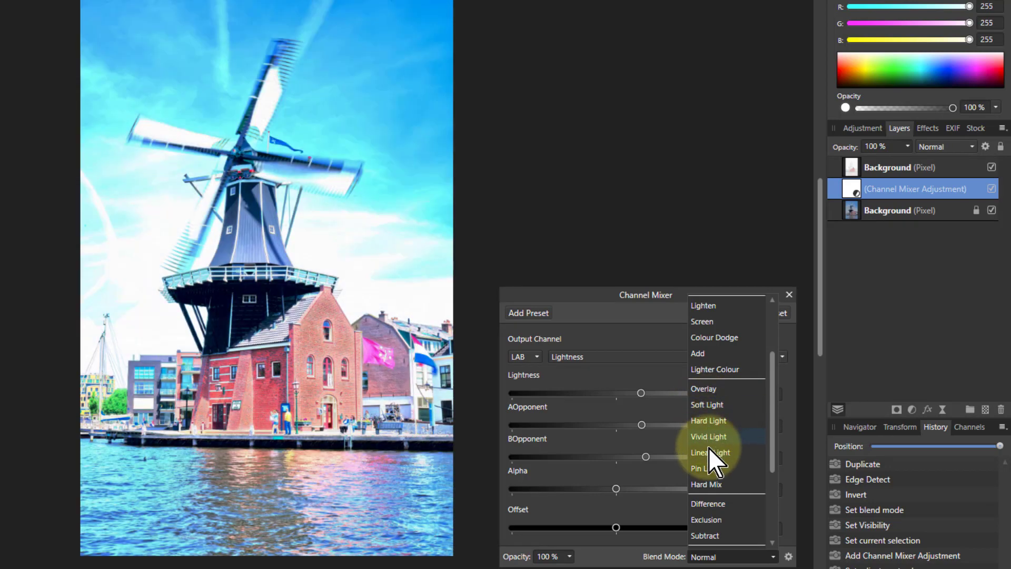
pyautogui.moveTo(712, 468)
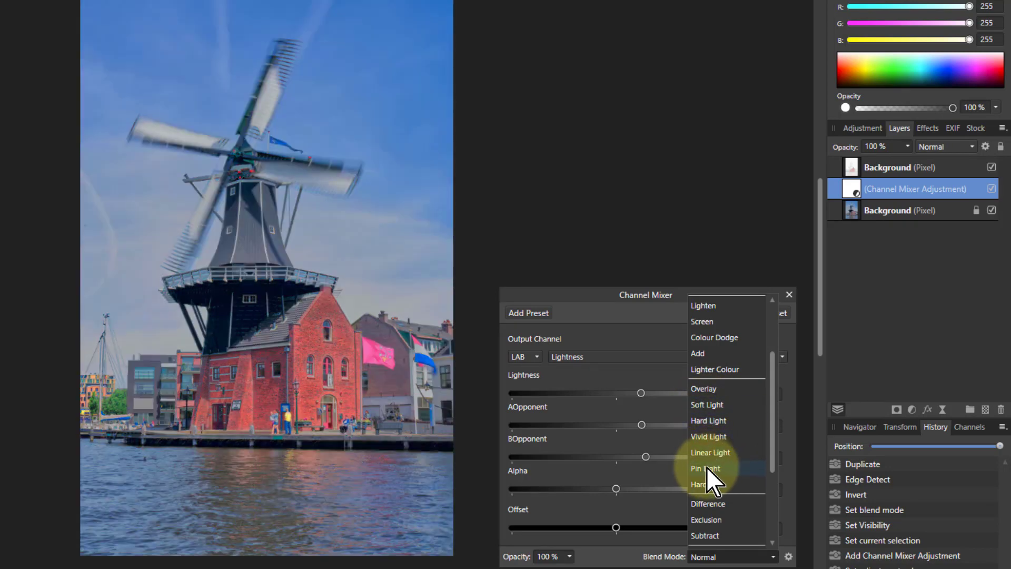
# Blend the Channel Mixer in Pin Light with lightness 43%, A 86%, B 83%
pyautogui.click(705, 468)
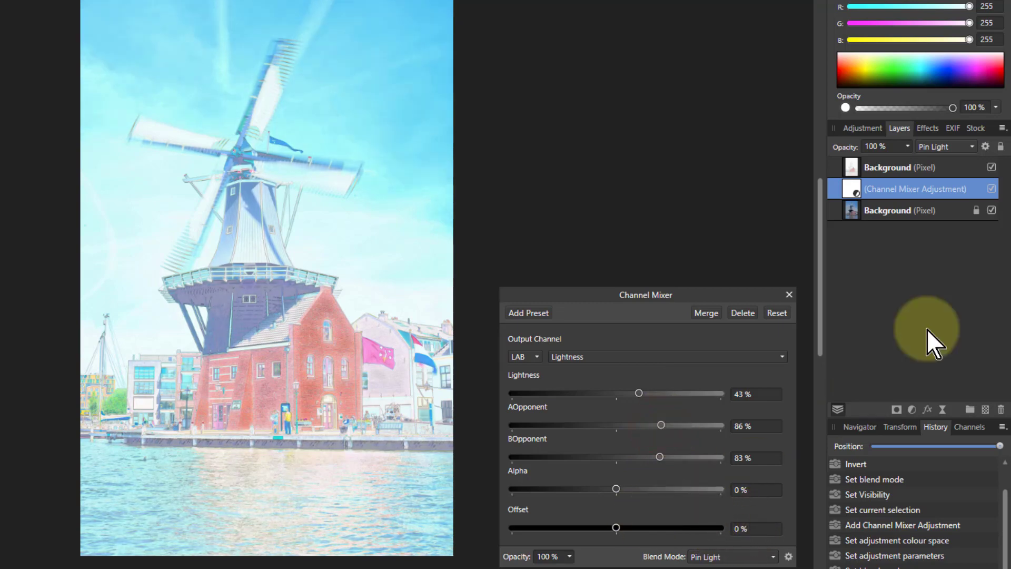
pyautogui.click(890, 167)
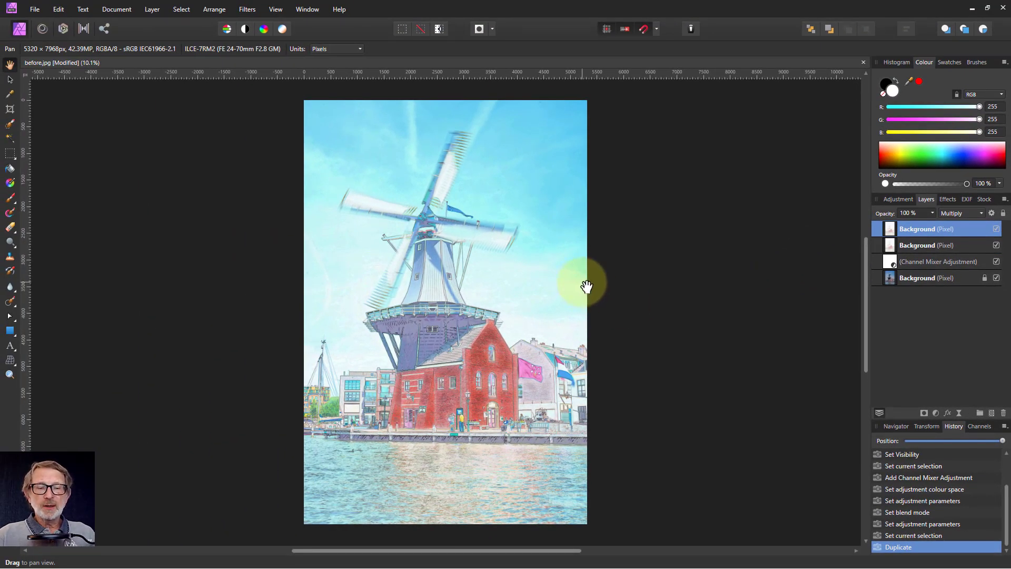
pyautogui.moveTo(281, 106)
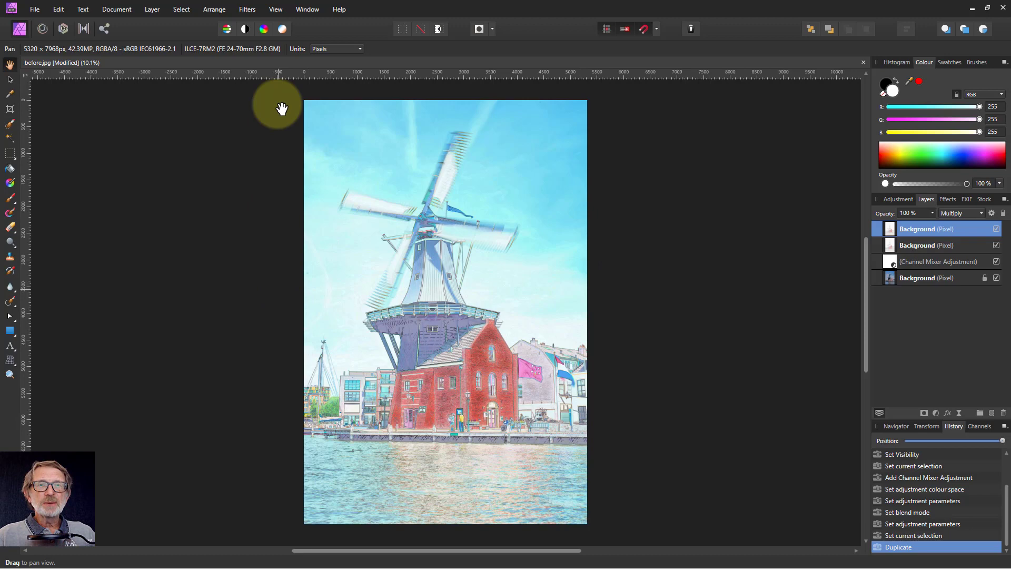